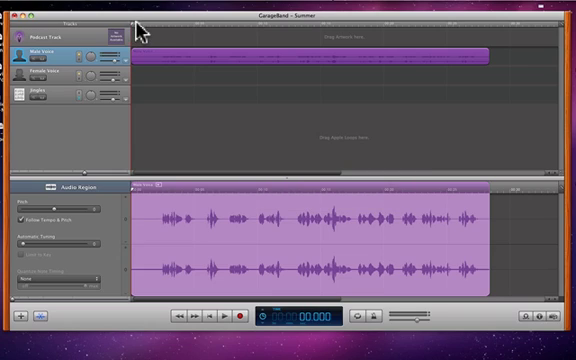
Step: Move the playhead to about 5.3 seconds into the Male Voice recording
click(155, 30)
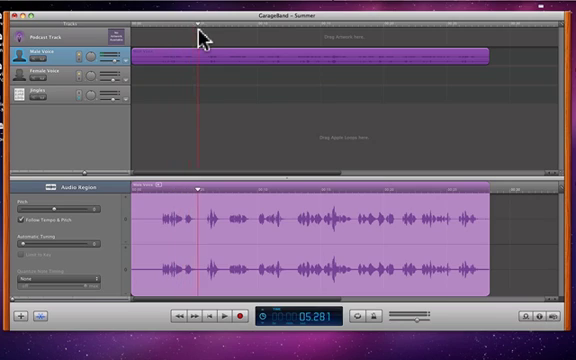
click(156, 29)
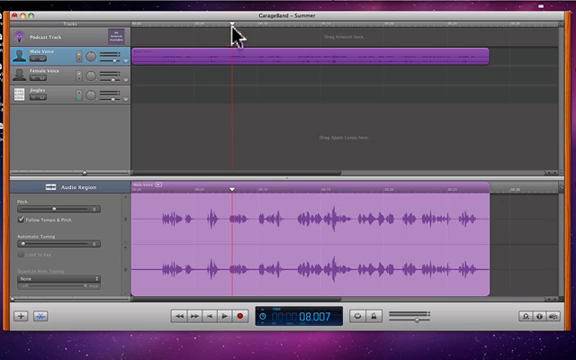
Step: Move the playhead back to about 2 seconds, where the speech begins
click(174, 32)
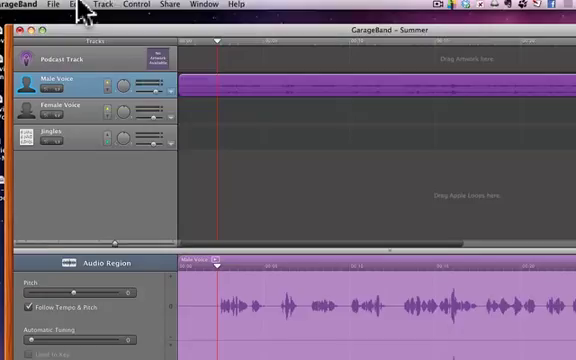
Step: Split the Male Voice region at 2 seconds using Edit > Split, creating Male Voice.2
click(97, 7)
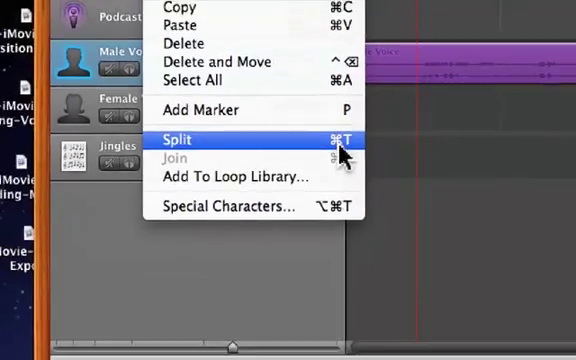
click(180, 140)
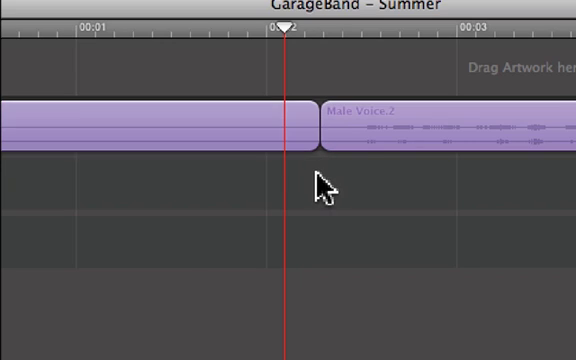
mouse_move(347, 177)
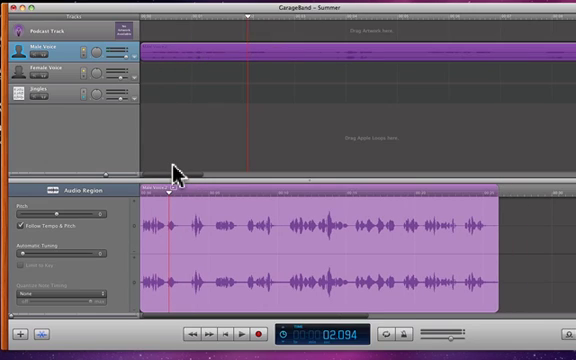
mouse_move(247, 29)
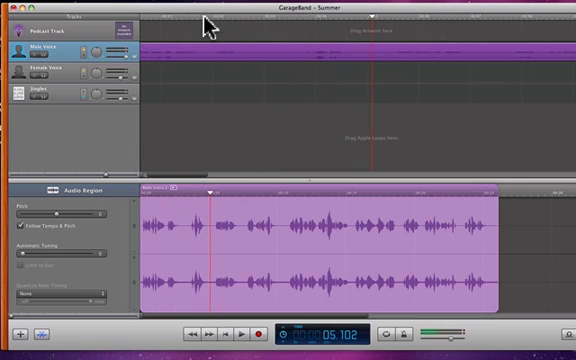
mouse_move(208, 197)
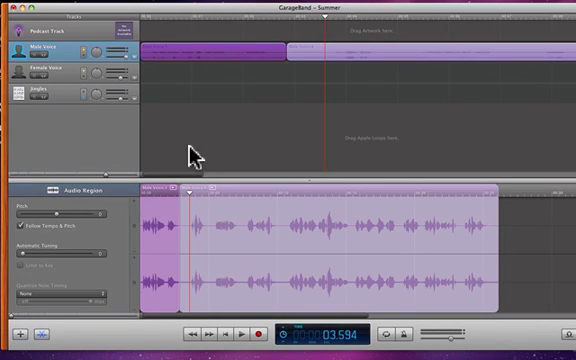
Step: Split the second Male Voice region at the playhead, isolating the gap ending near 3.6 seconds
click(315, 55)
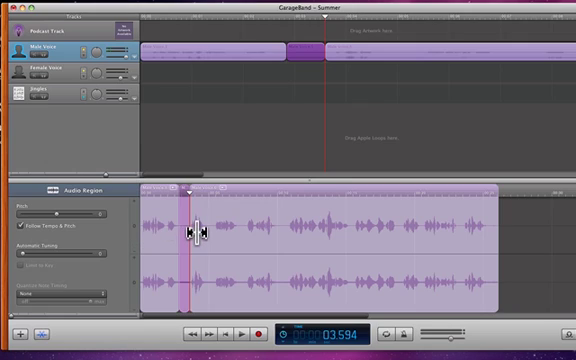
mouse_move(320, 60)
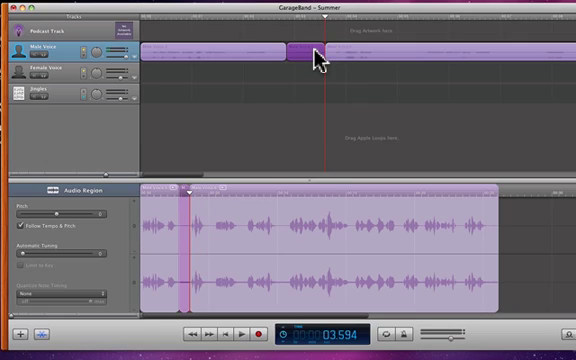